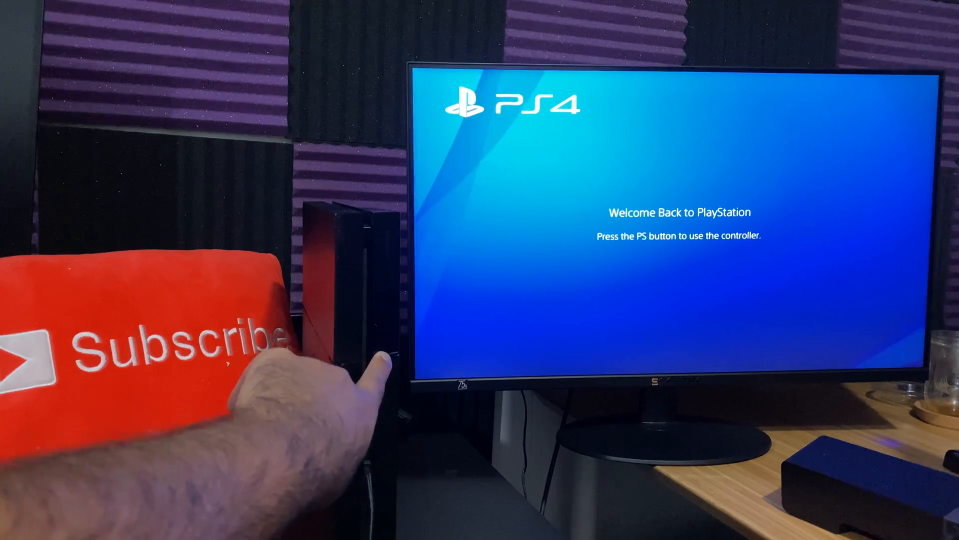
# - Press the PS4 front power button on the Welcome Back screen to switch it off
pyautogui.click(379, 361)
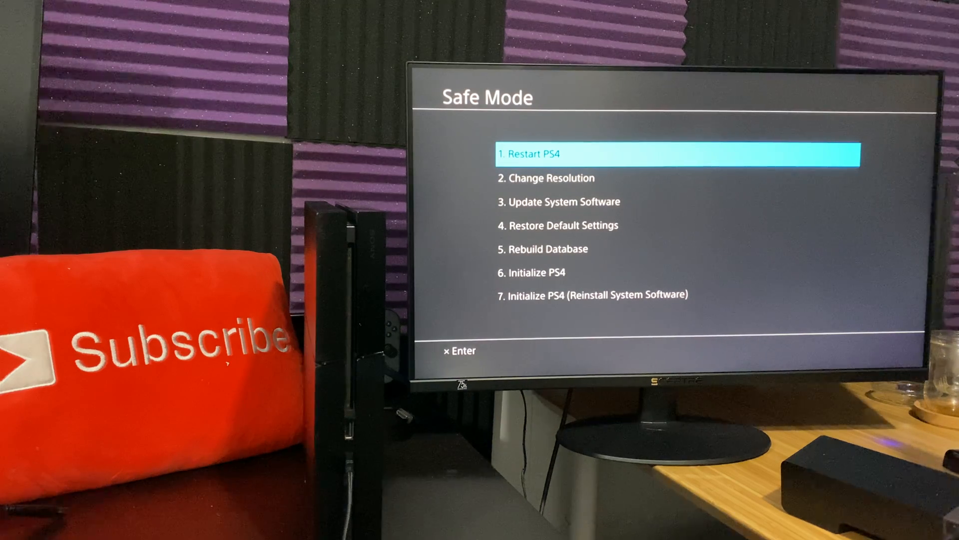
# - Scroll the Safe Mode options to Rebuild Database, then return to Restart PS4
pyautogui.press('down')
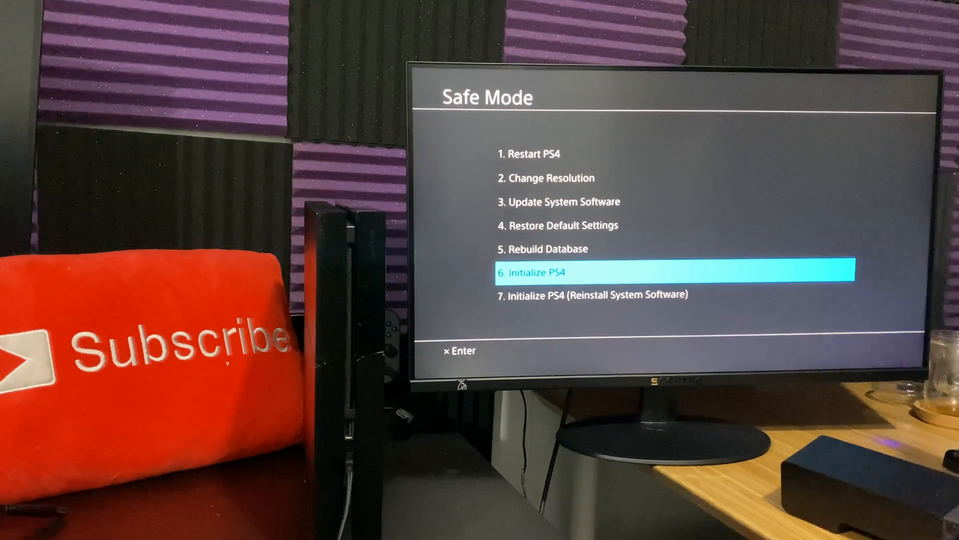
pyautogui.press('Up')
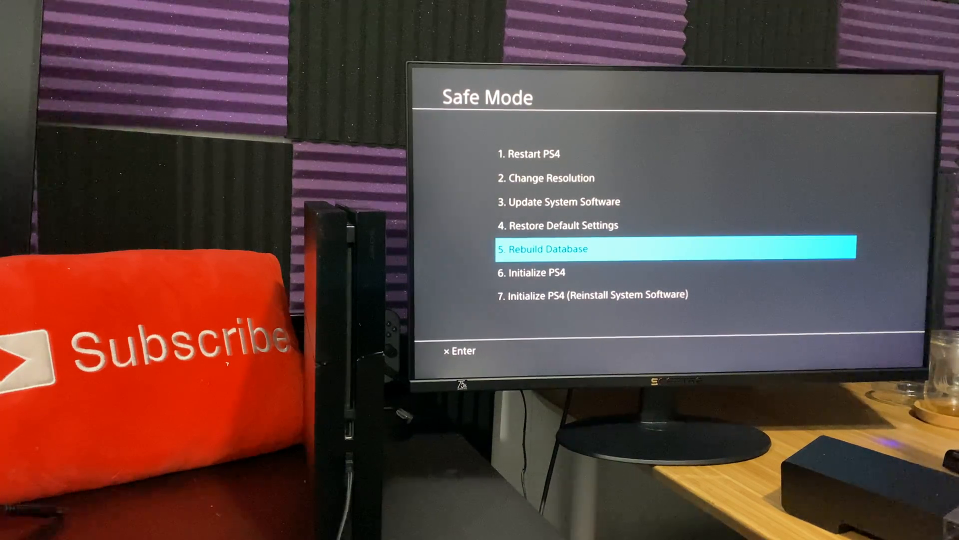
pyautogui.press('Down')
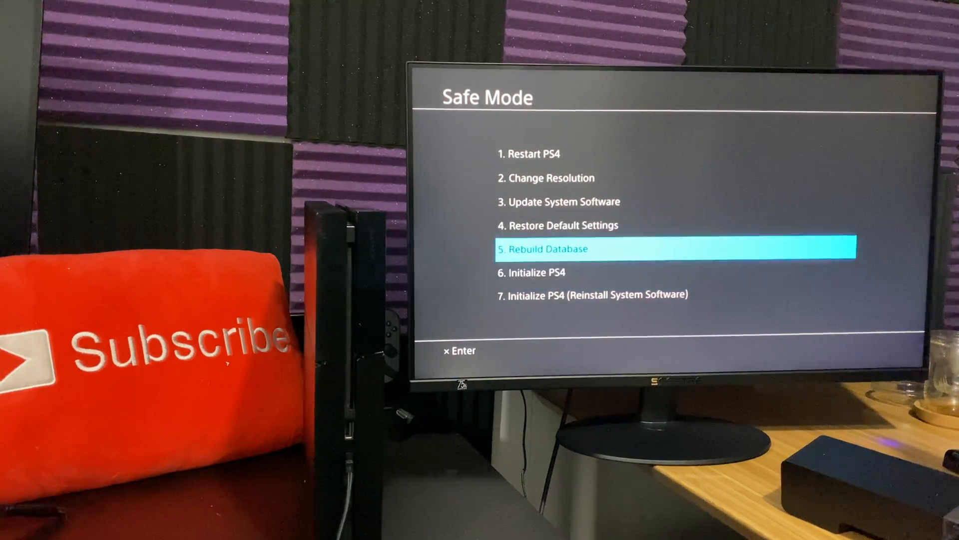
pyautogui.press('Up')
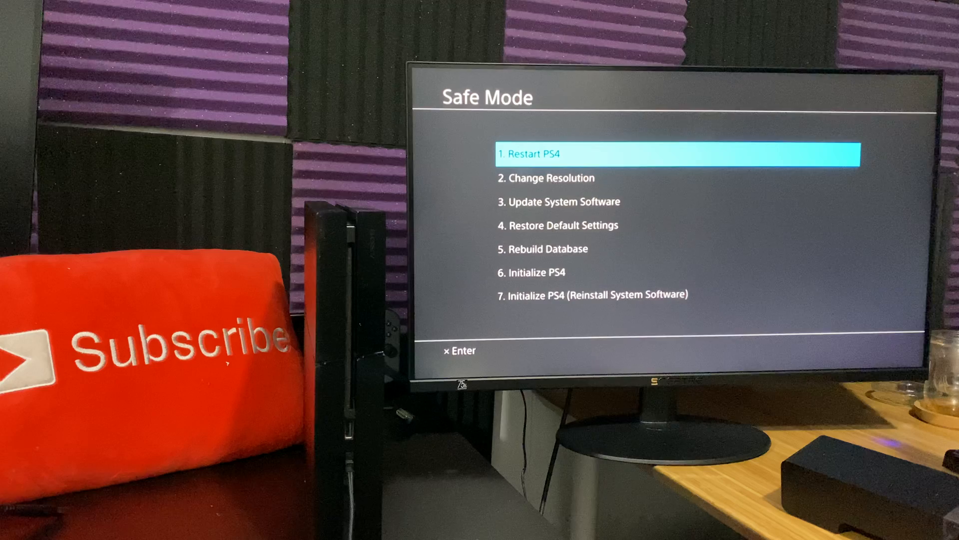